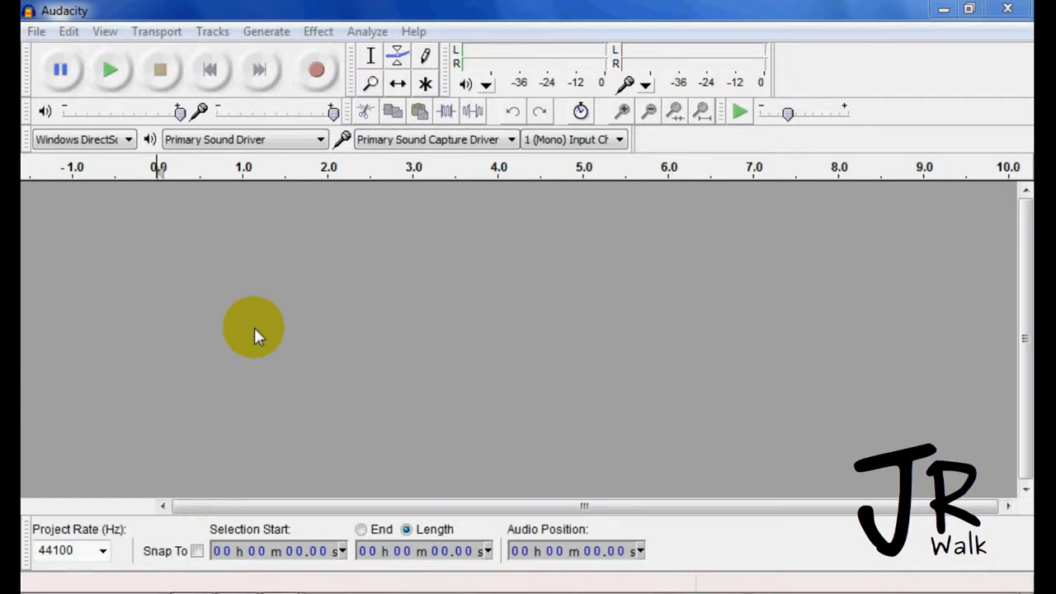
{"action": "mouse_move", "coordinate": [258, 325]}
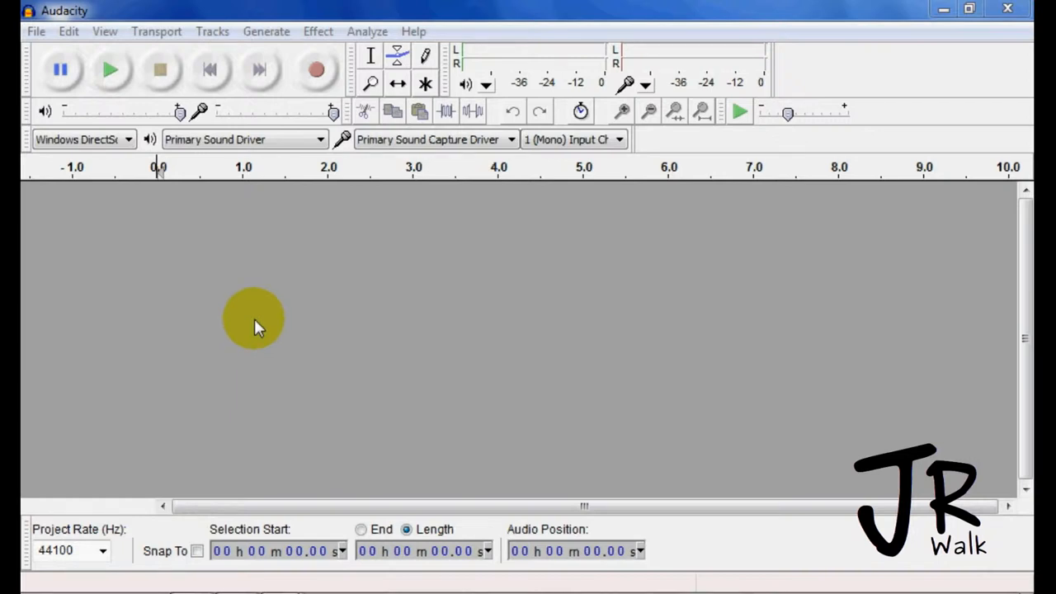
{"action": "mouse_move", "coordinate": [412, 235]}
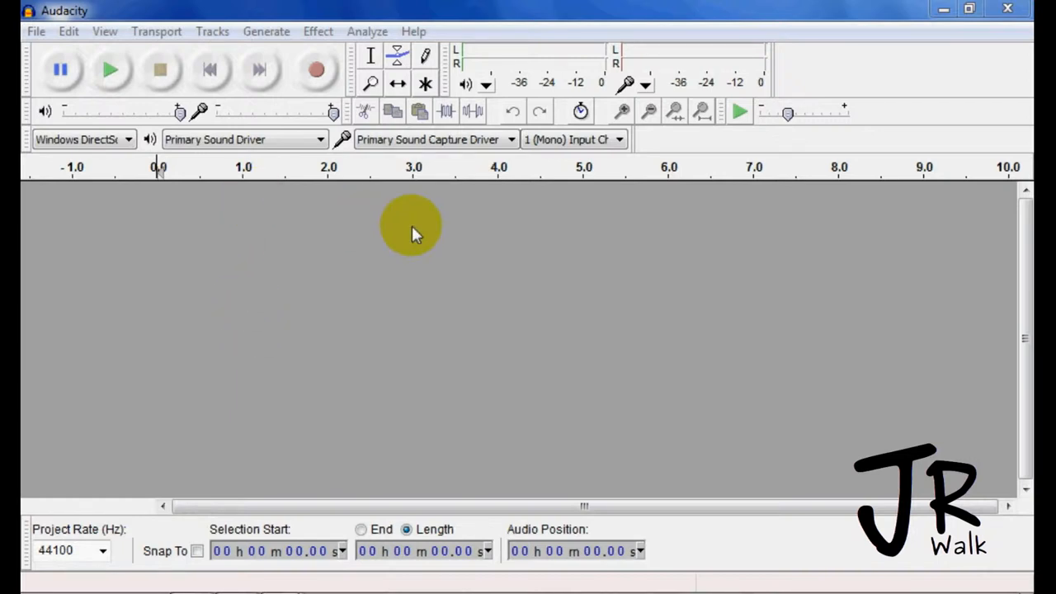
{"action": "mouse_move", "coordinate": [392, 260]}
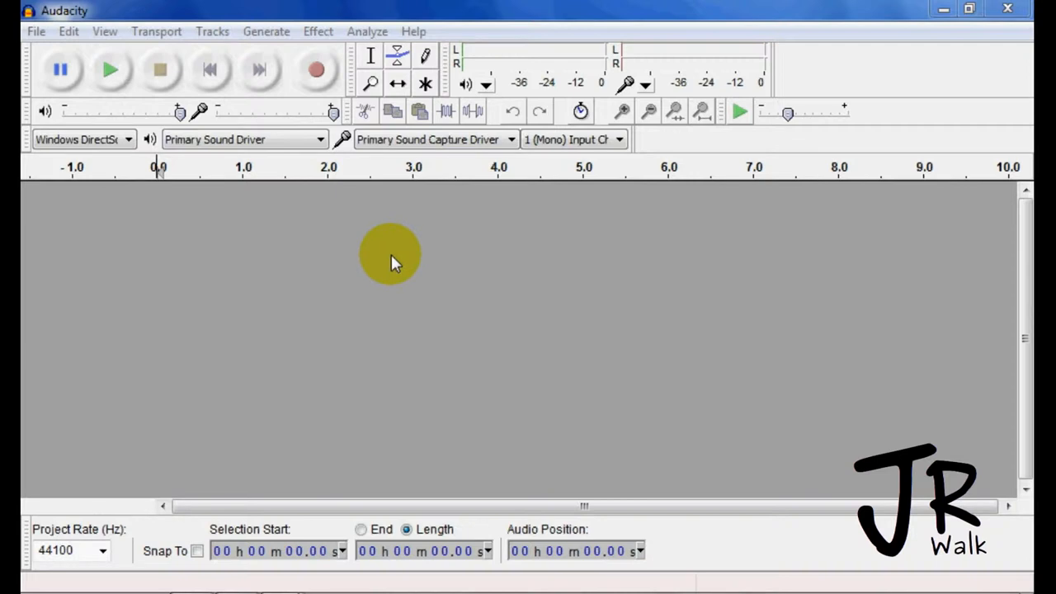
{"action": "mouse_move", "coordinate": [536, 23]}
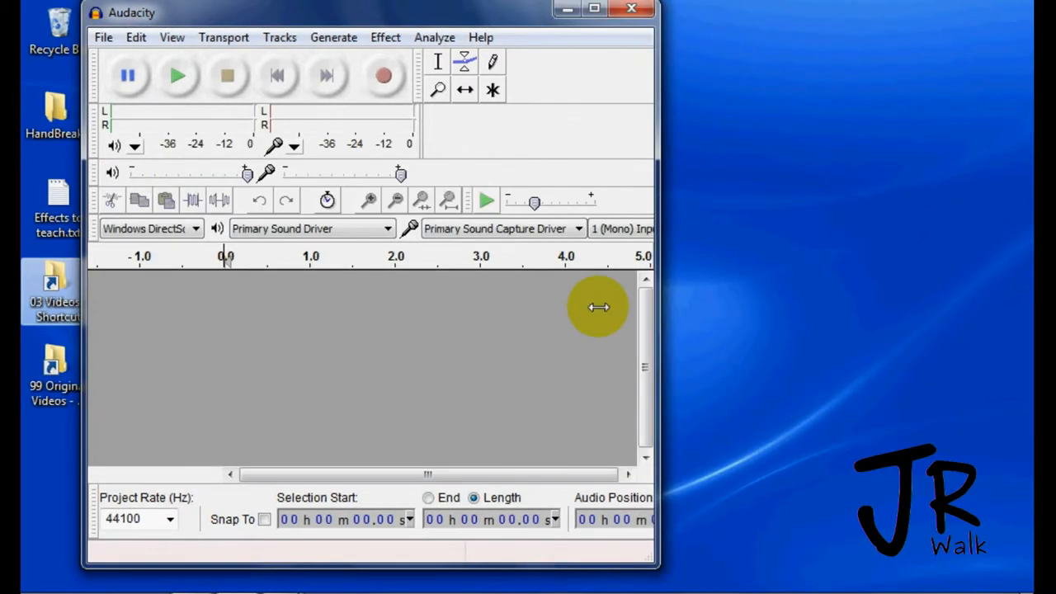
{"action": "mouse_move", "coordinate": [474, 16]}
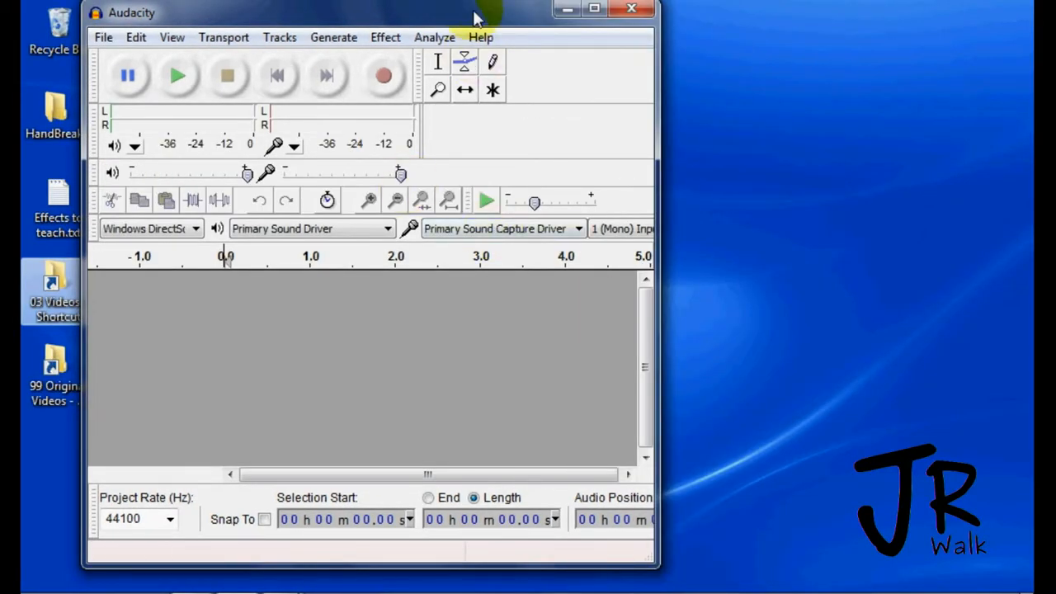
Step: Maximize the Audacity window to fill the screen
{"action": "left_click", "coordinate": [594, 9]}
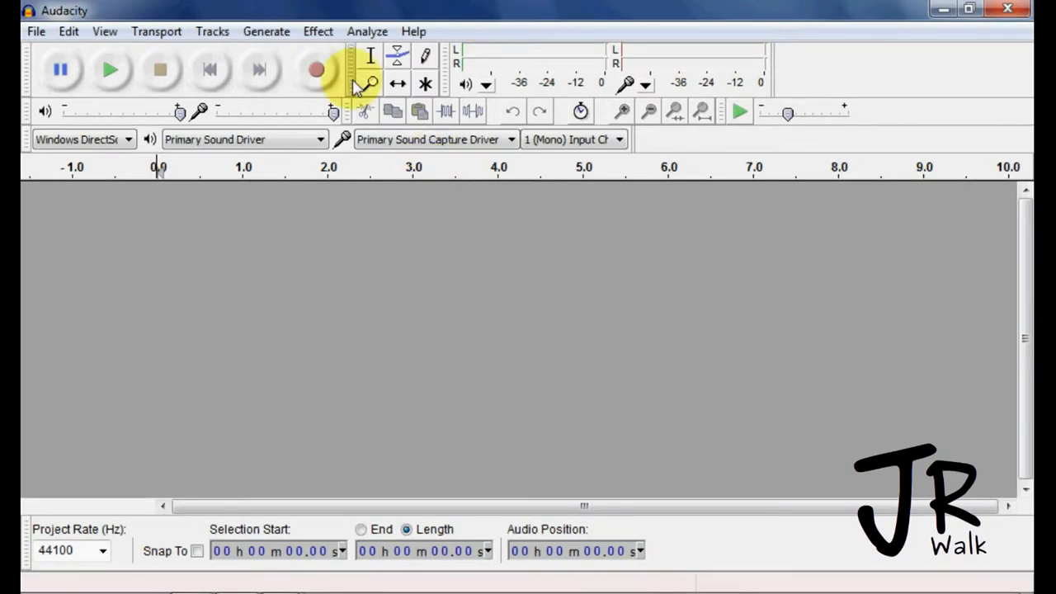
{"action": "mouse_move", "coordinate": [357, 88]}
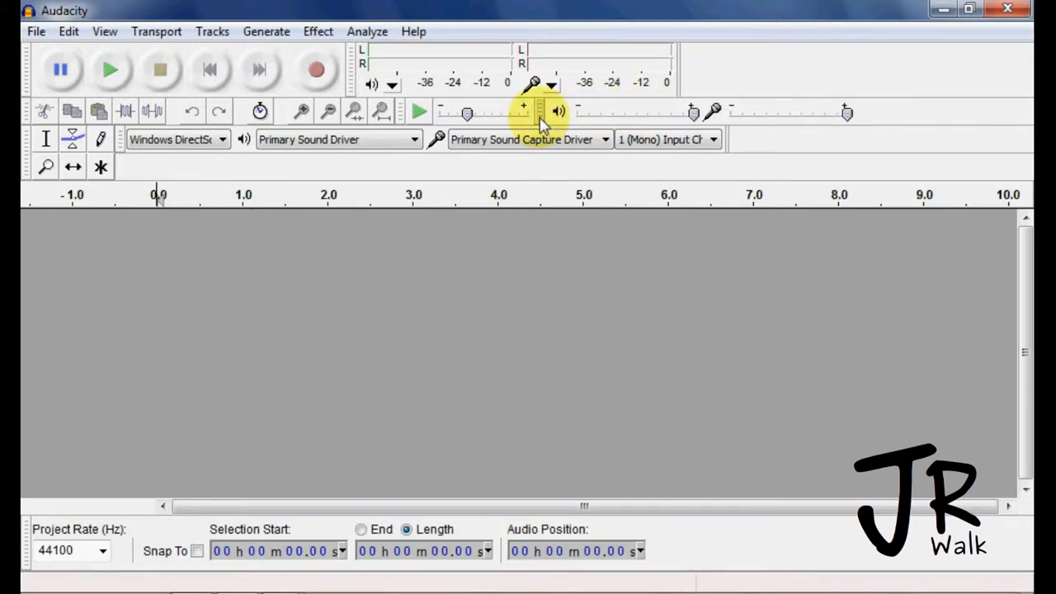
{"action": "mouse_move", "coordinate": [540, 120]}
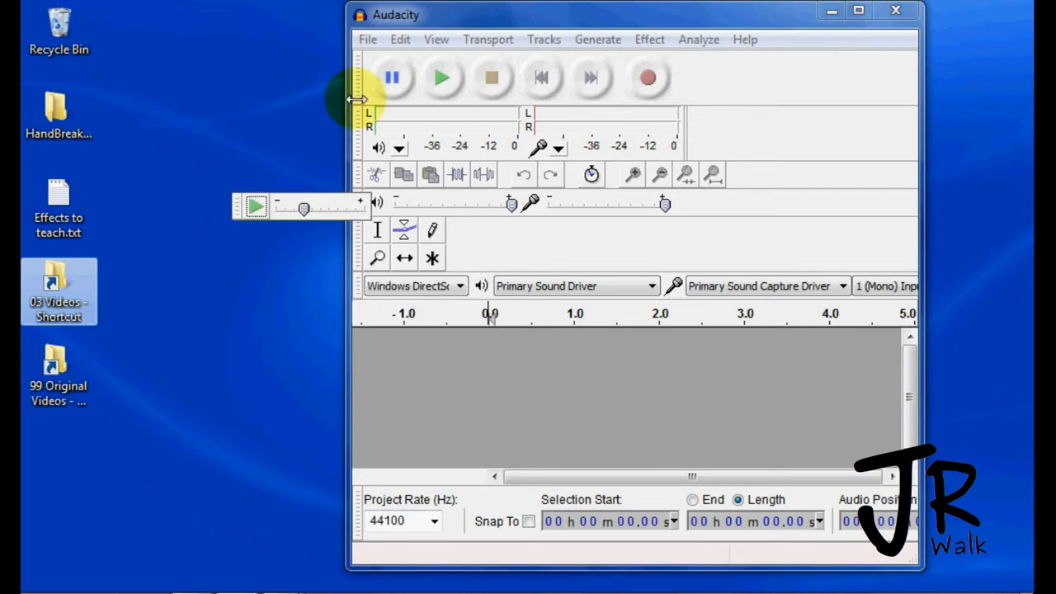
Step: Close the floating Play-at-Speed toolbar and maximize the Audacity window
{"action": "left_click", "coordinate": [435, 38]}
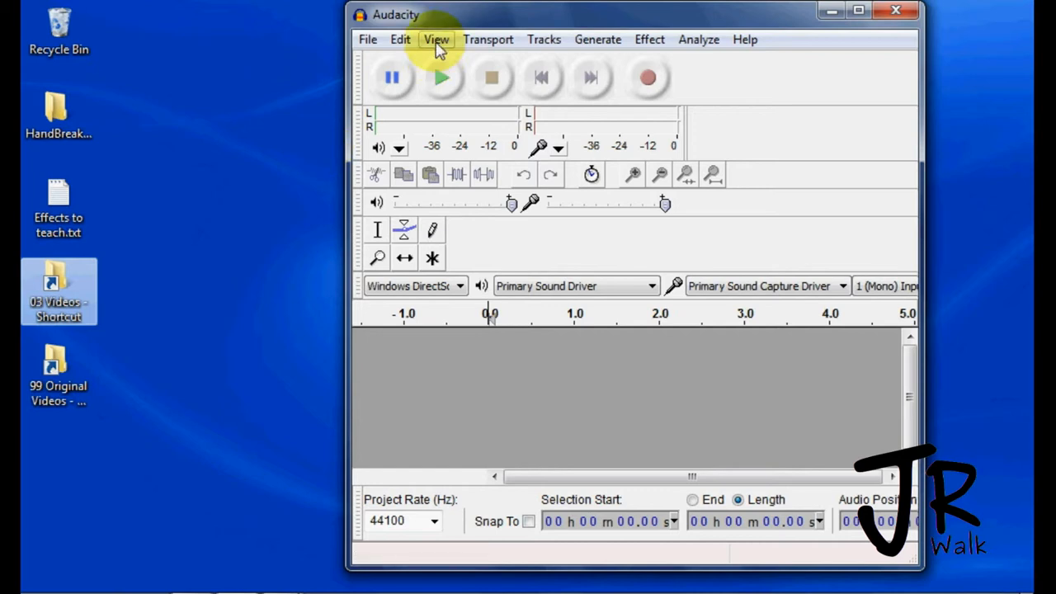
{"action": "left_click", "coordinate": [858, 10]}
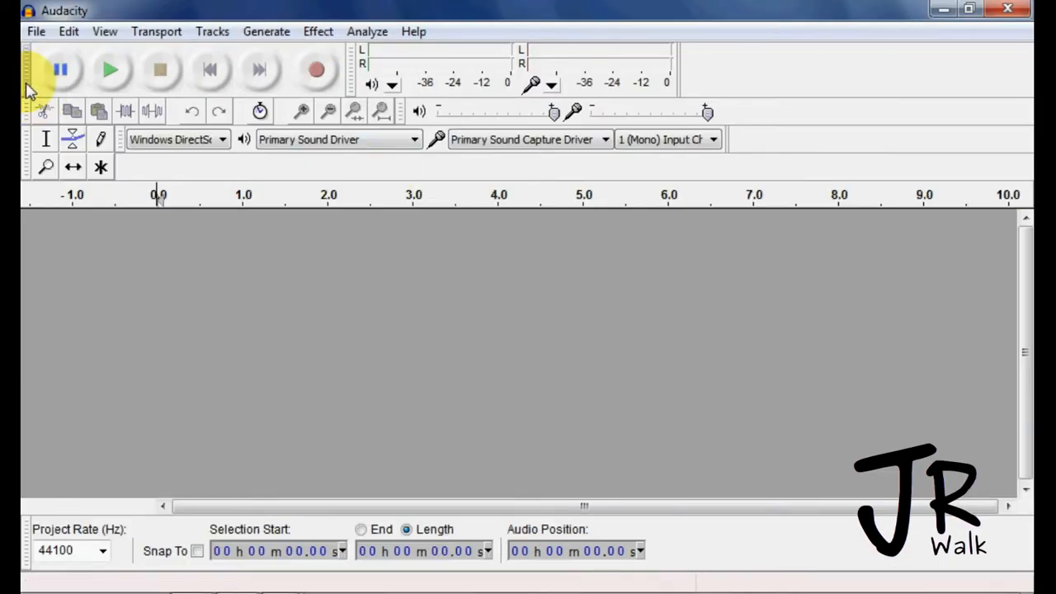
{"action": "mouse_move", "coordinate": [29, 74]}
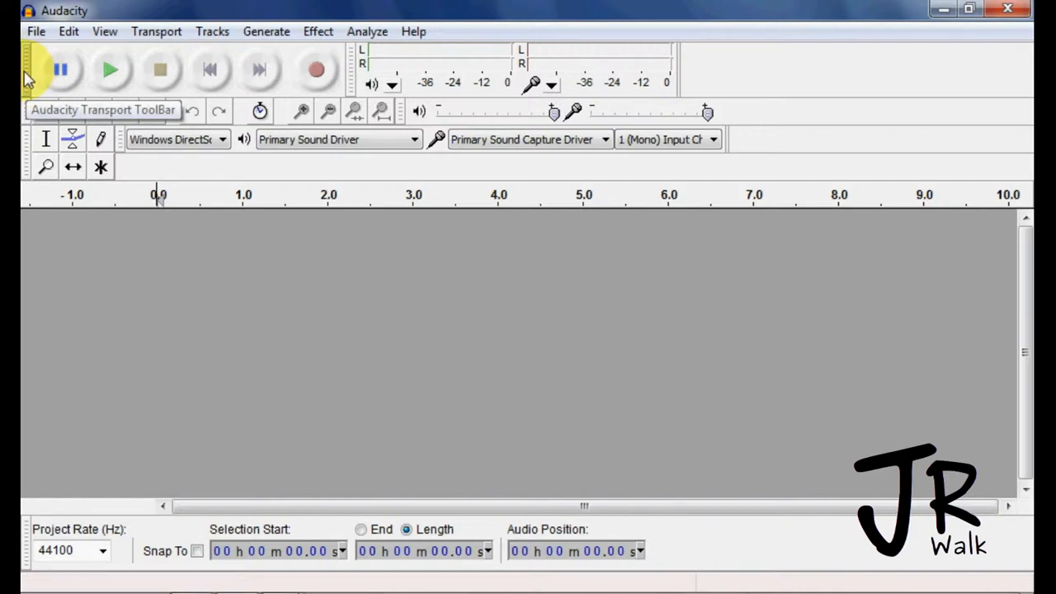
{"action": "mouse_move", "coordinate": [29, 85]}
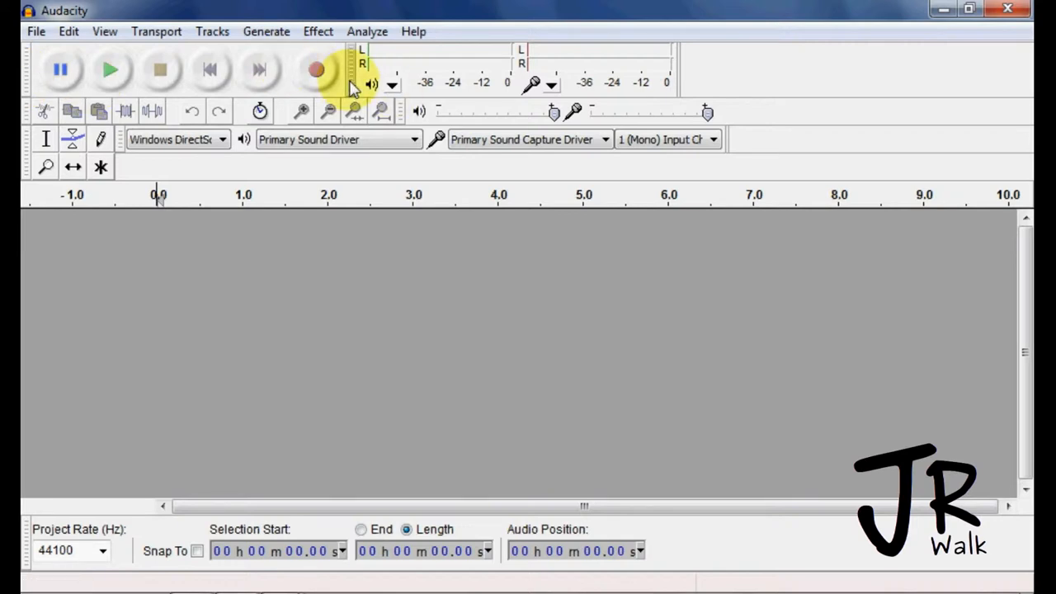
{"action": "mouse_move", "coordinate": [371, 84]}
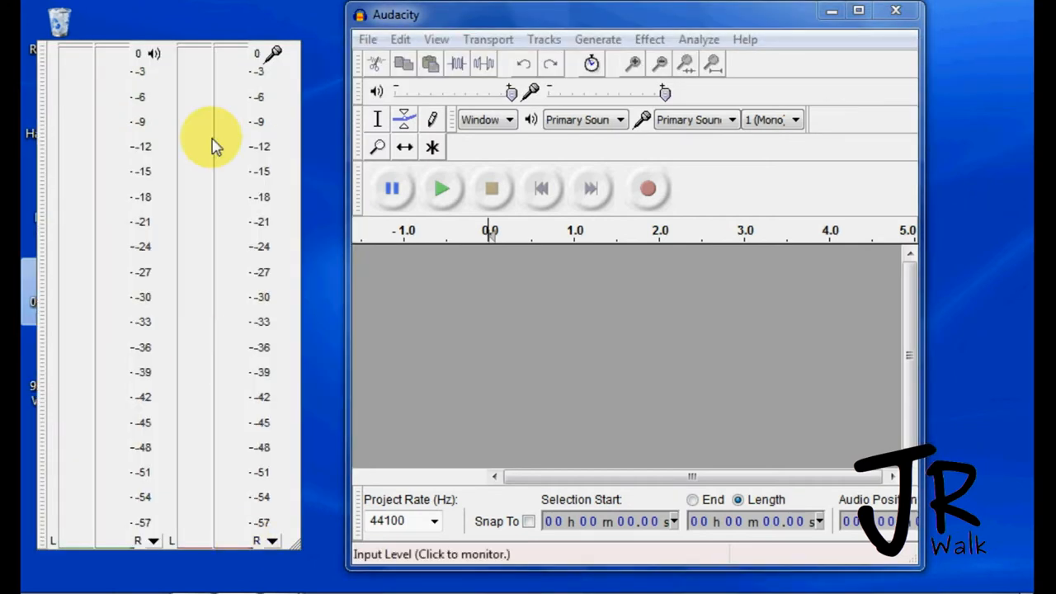
{"action": "mouse_move", "coordinate": [230, 310]}
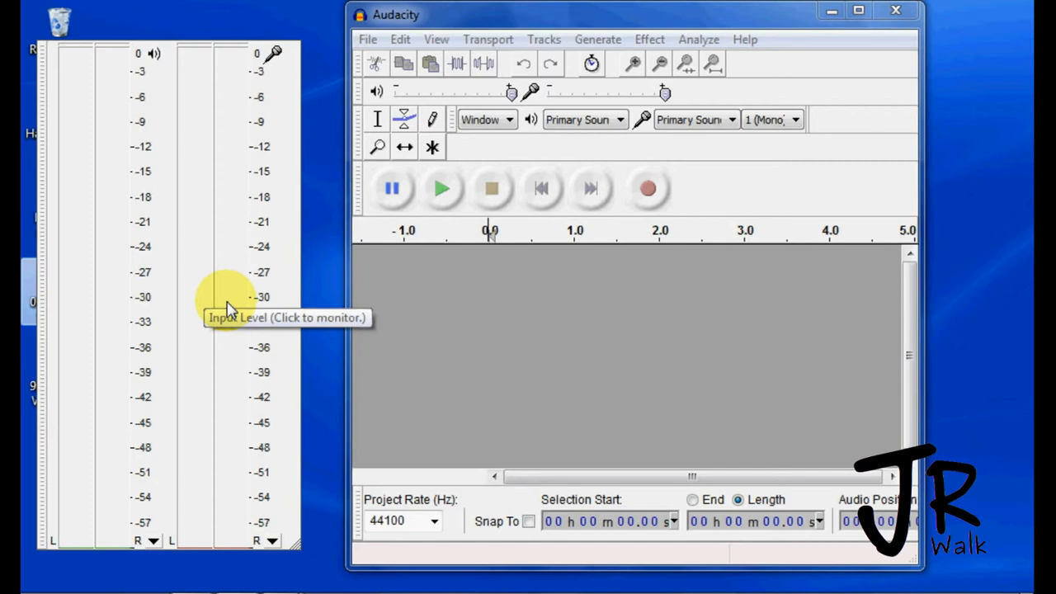
Step: Start monitoring the recording input level from the level meter's right-click menu
{"action": "right_click", "coordinate": [239, 297]}
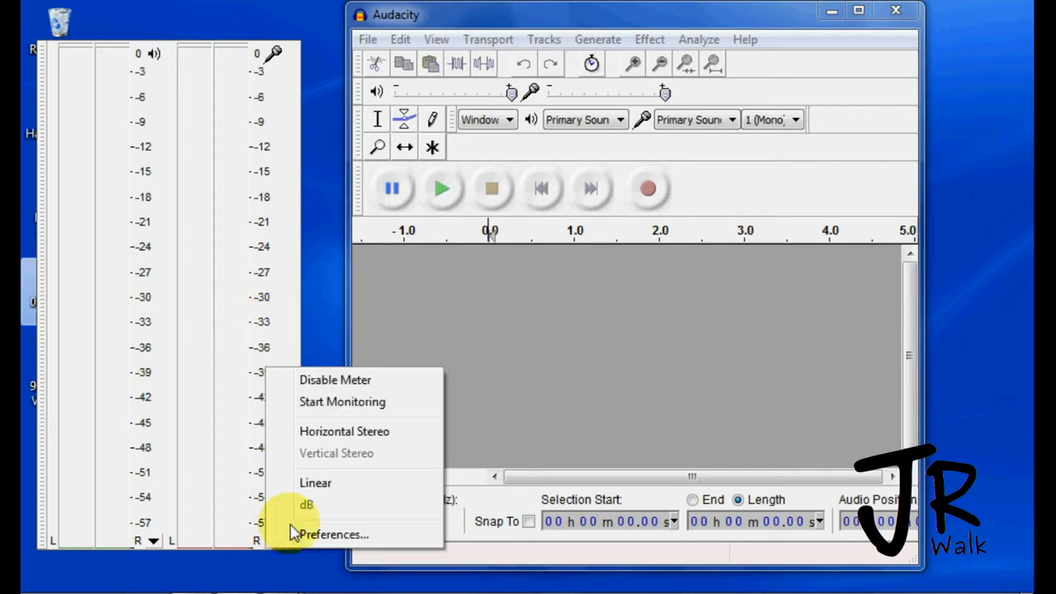
{"action": "left_click", "coordinate": [341, 401]}
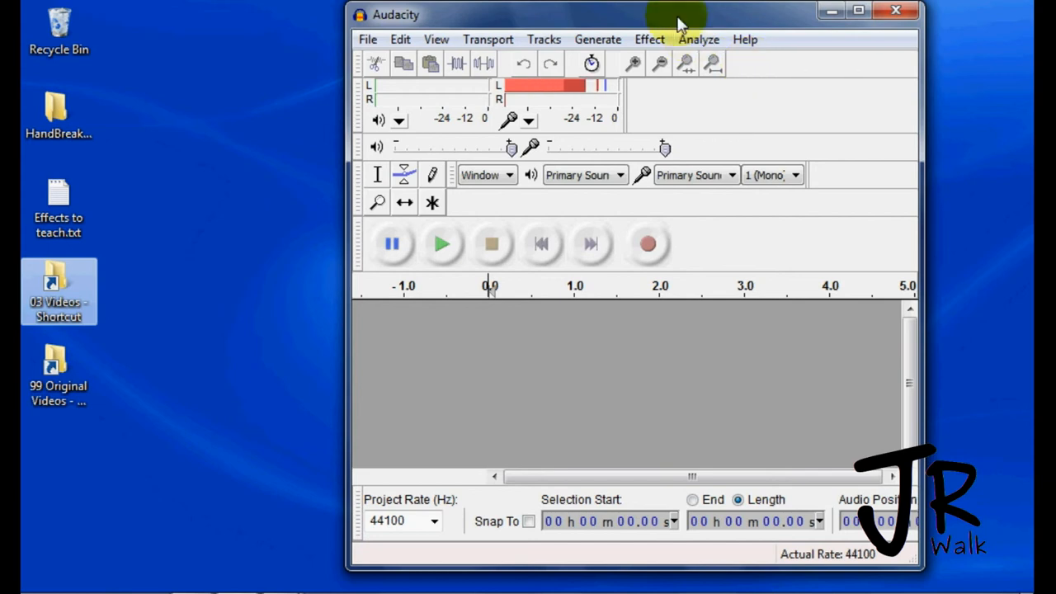
Step: Maximize the Audacity window from its title bar
{"action": "left_click", "coordinate": [858, 10]}
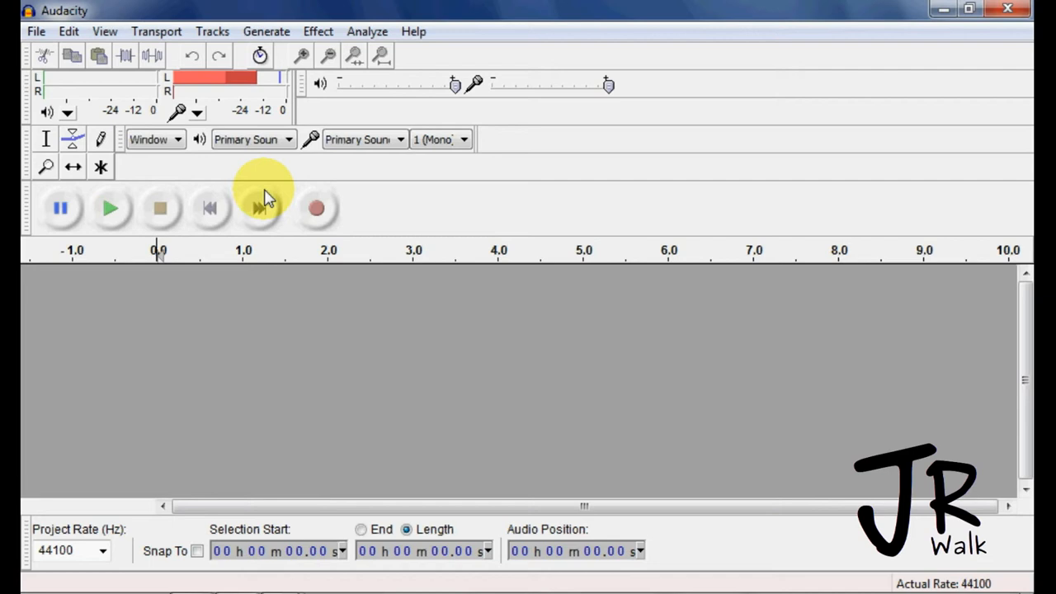
{"action": "mouse_move", "coordinate": [495, 218]}
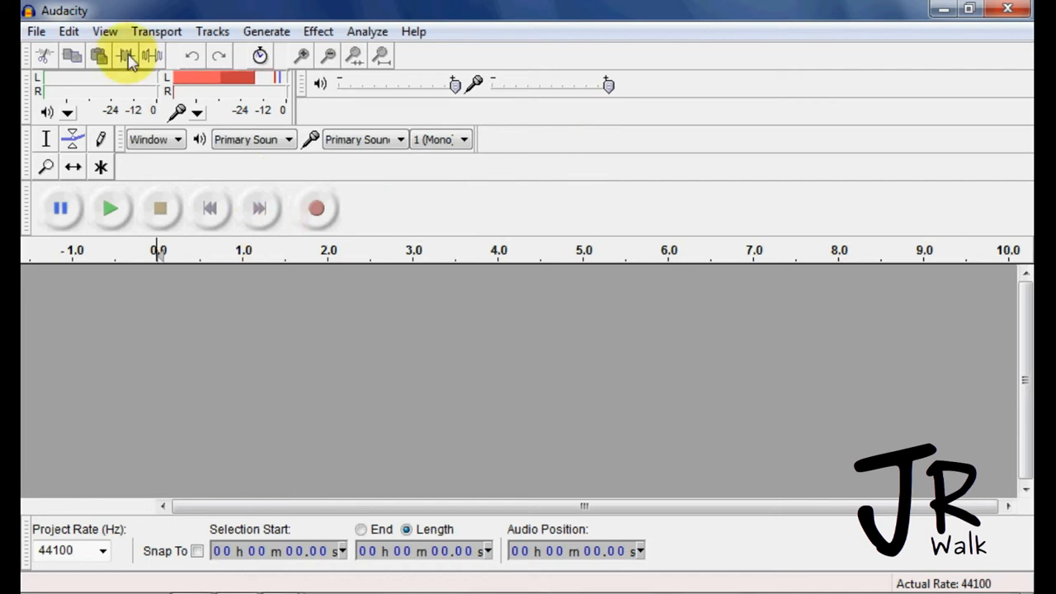
{"action": "mouse_move", "coordinate": [68, 32]}
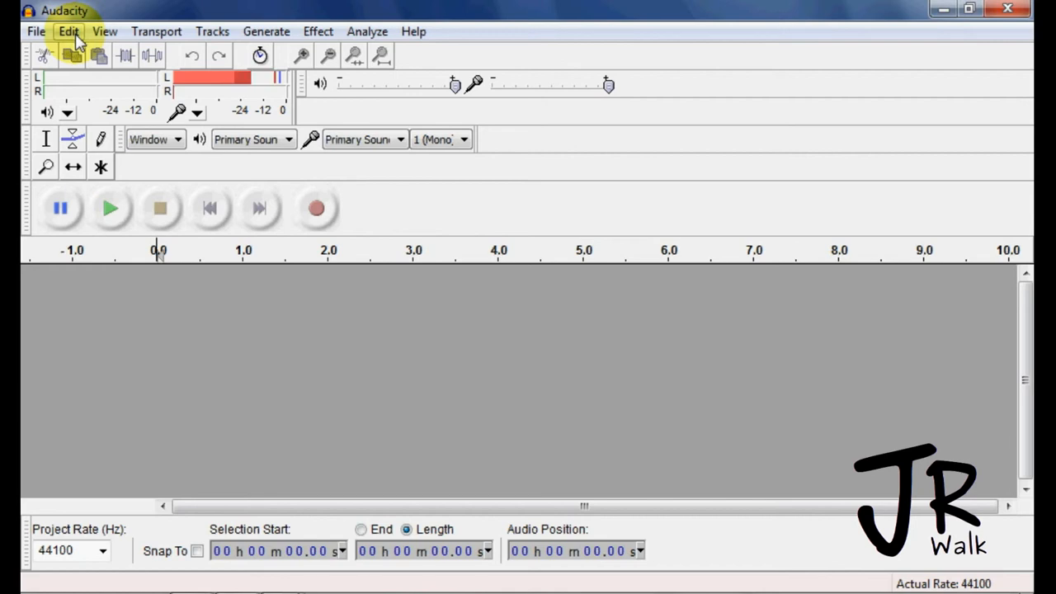
{"action": "mouse_move", "coordinate": [104, 32]}
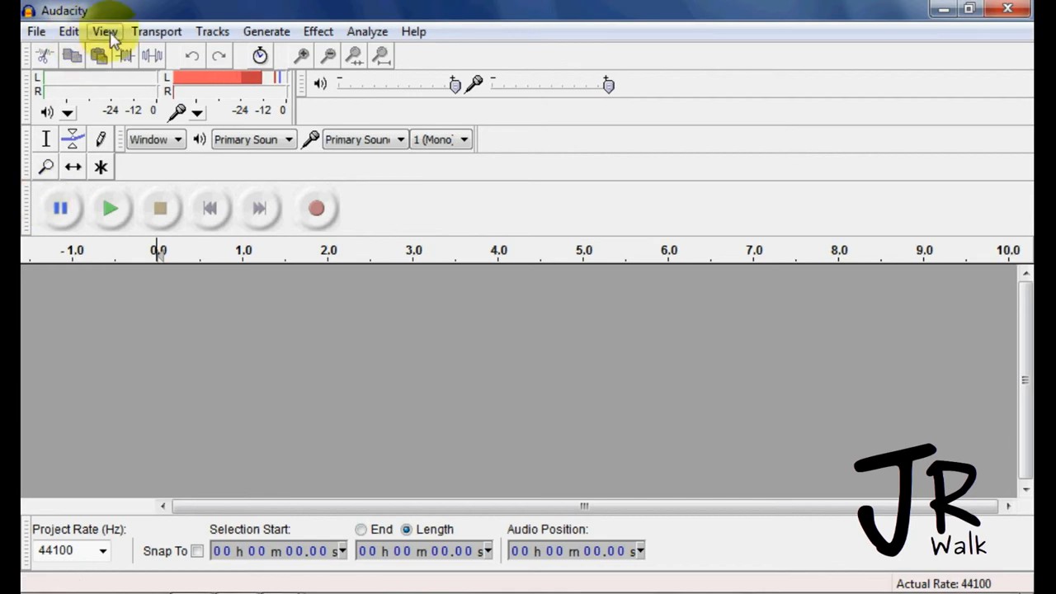
Step: Choose Reset Toolbars from the View menu's Toolbars submenu
{"action": "left_click", "coordinate": [105, 31]}
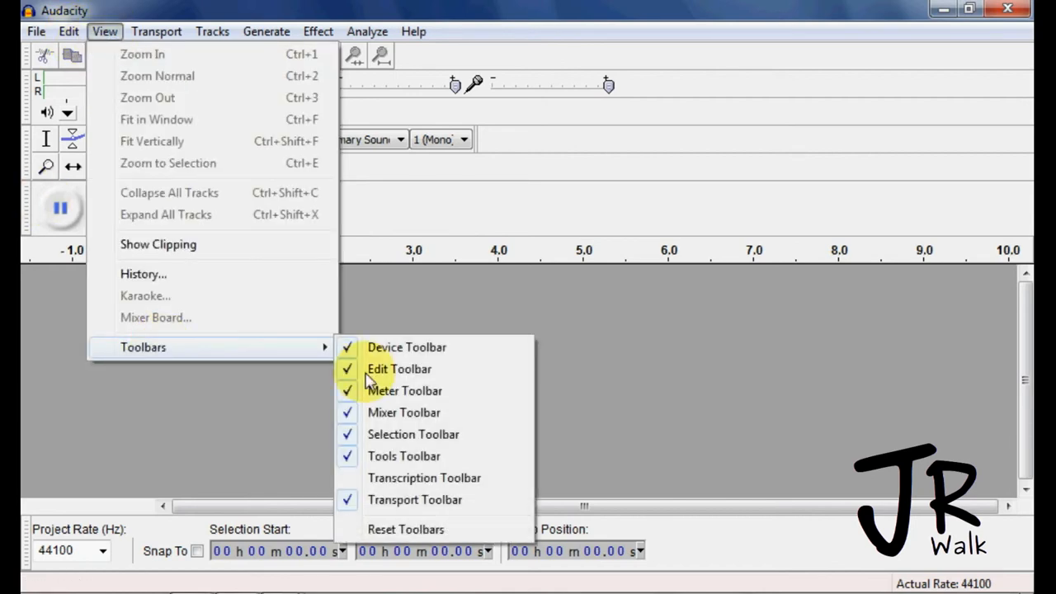
{"action": "mouse_move", "coordinate": [405, 529]}
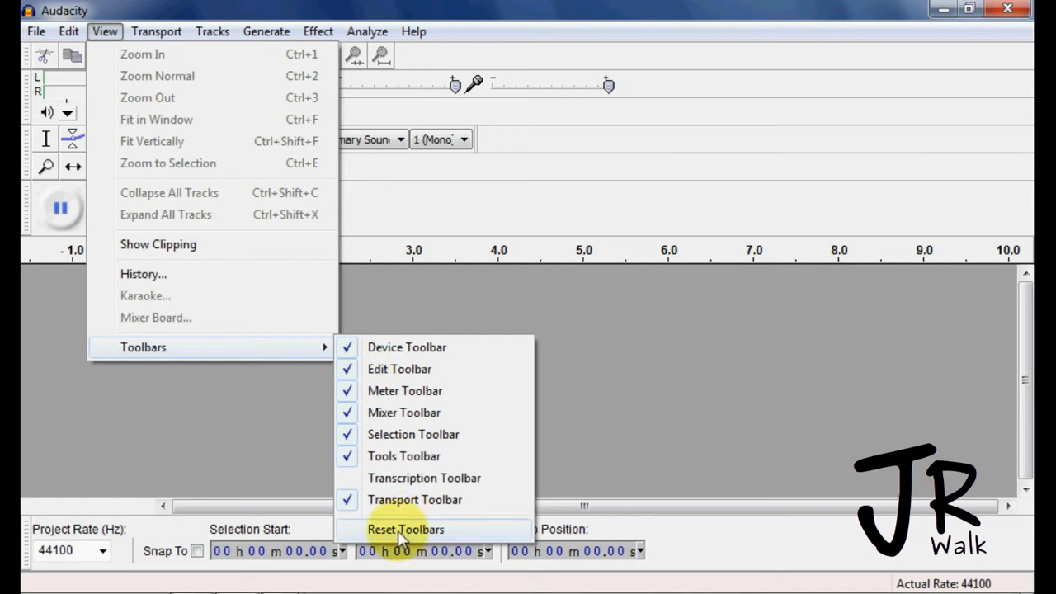
{"action": "left_click", "coordinate": [405, 529]}
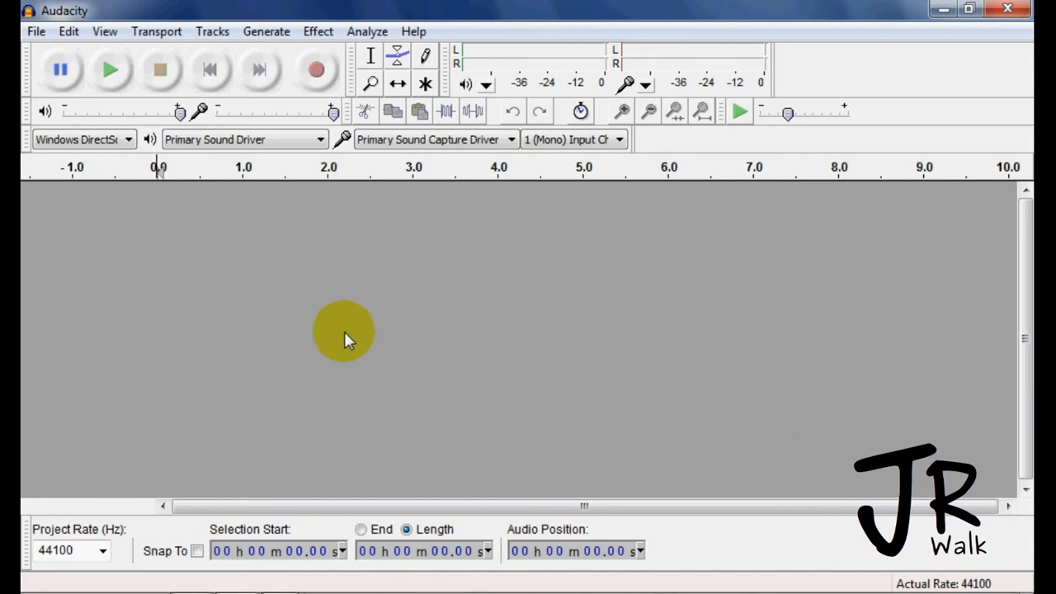
{"action": "mouse_move", "coordinate": [203, 251]}
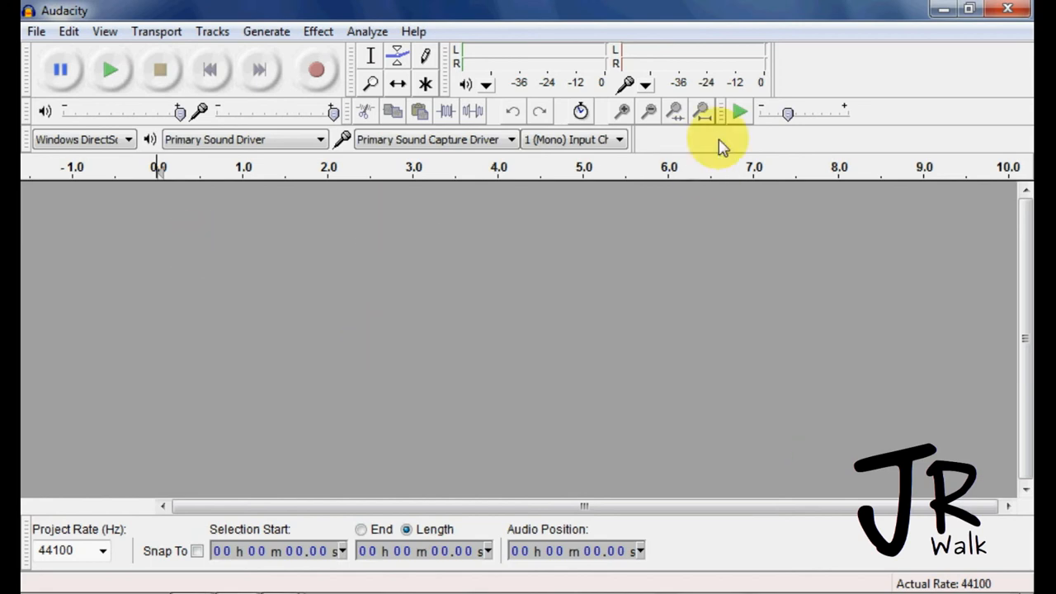
{"action": "mouse_move", "coordinate": [412, 222]}
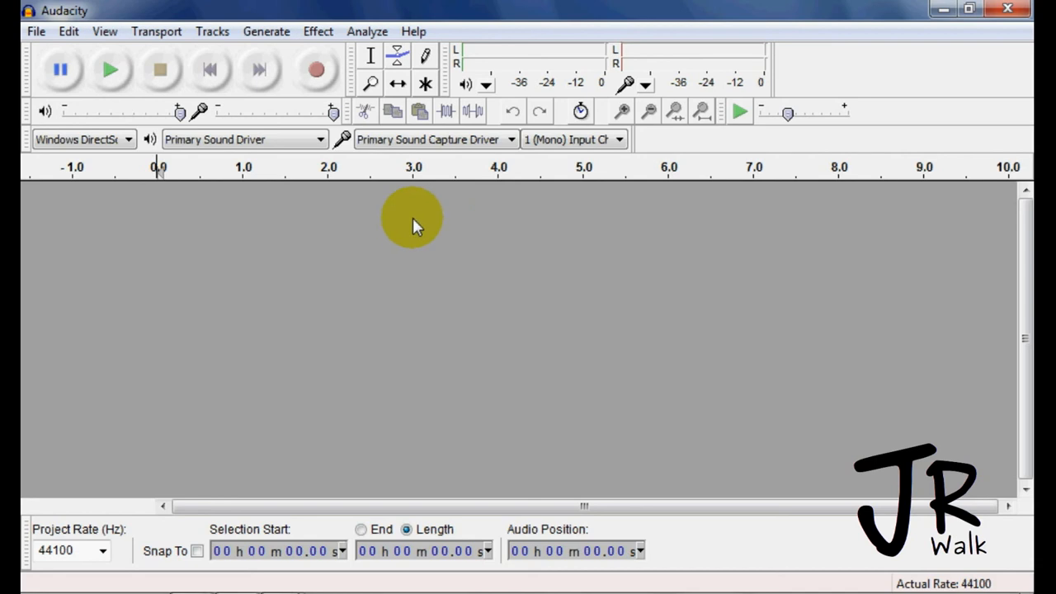